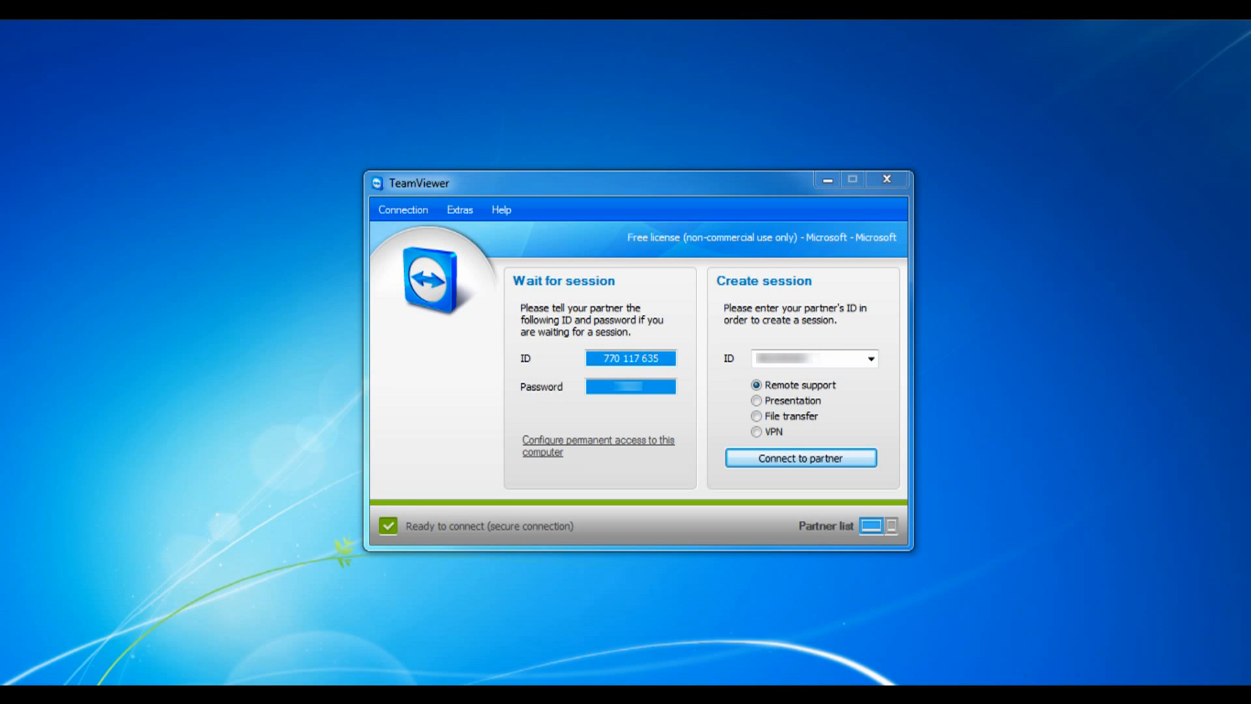
Bring up the program Options from the Extras menu
left_click(460, 209)
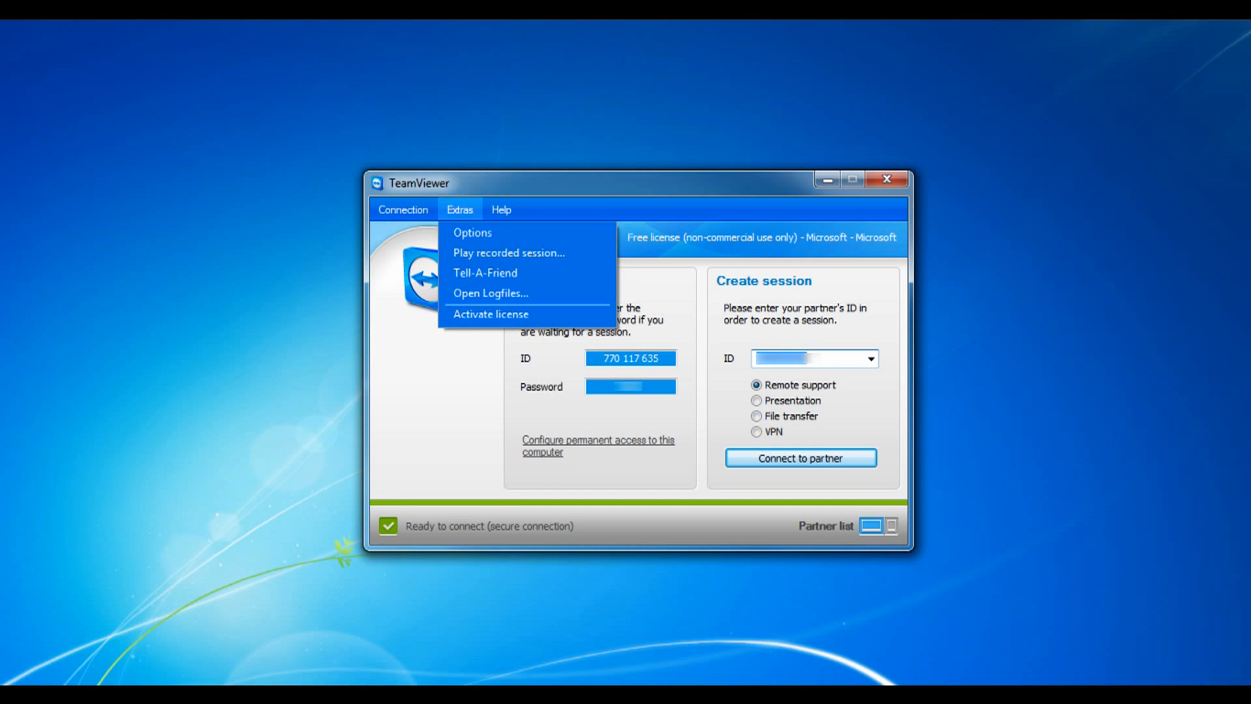
left_click(472, 232)
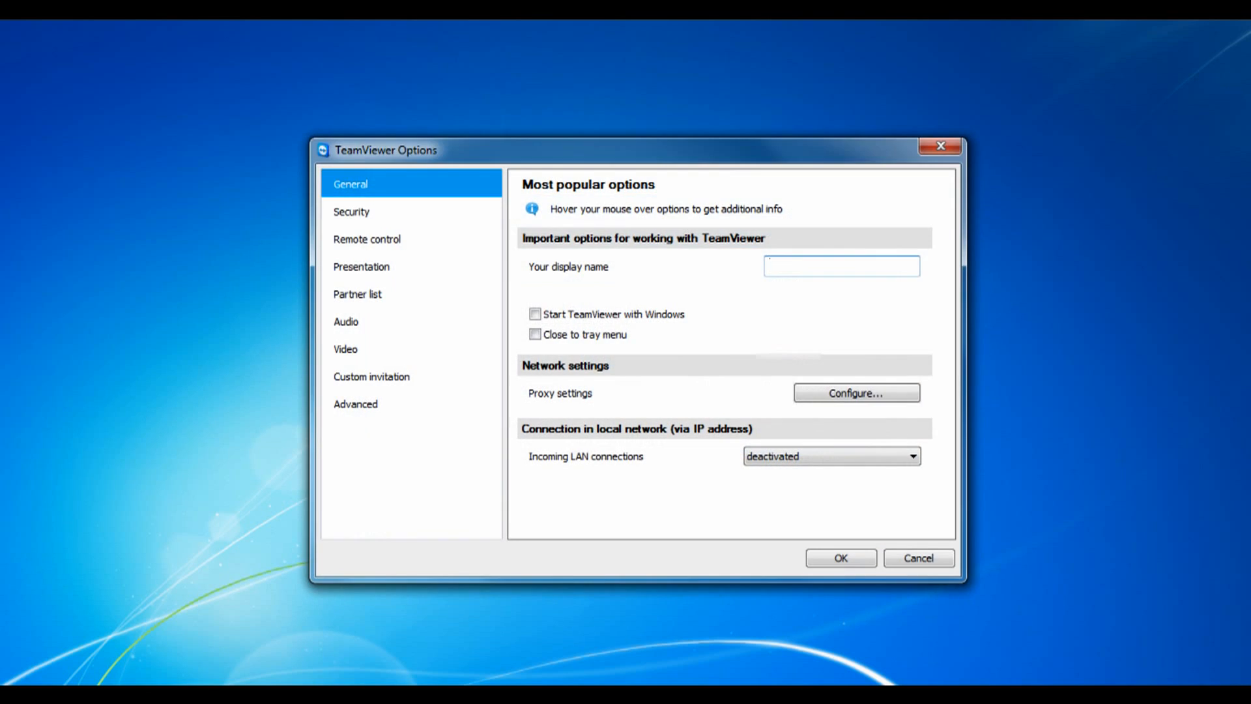
Review the General, Security, Remote control and Presentation settings pages
left_click(840, 266)
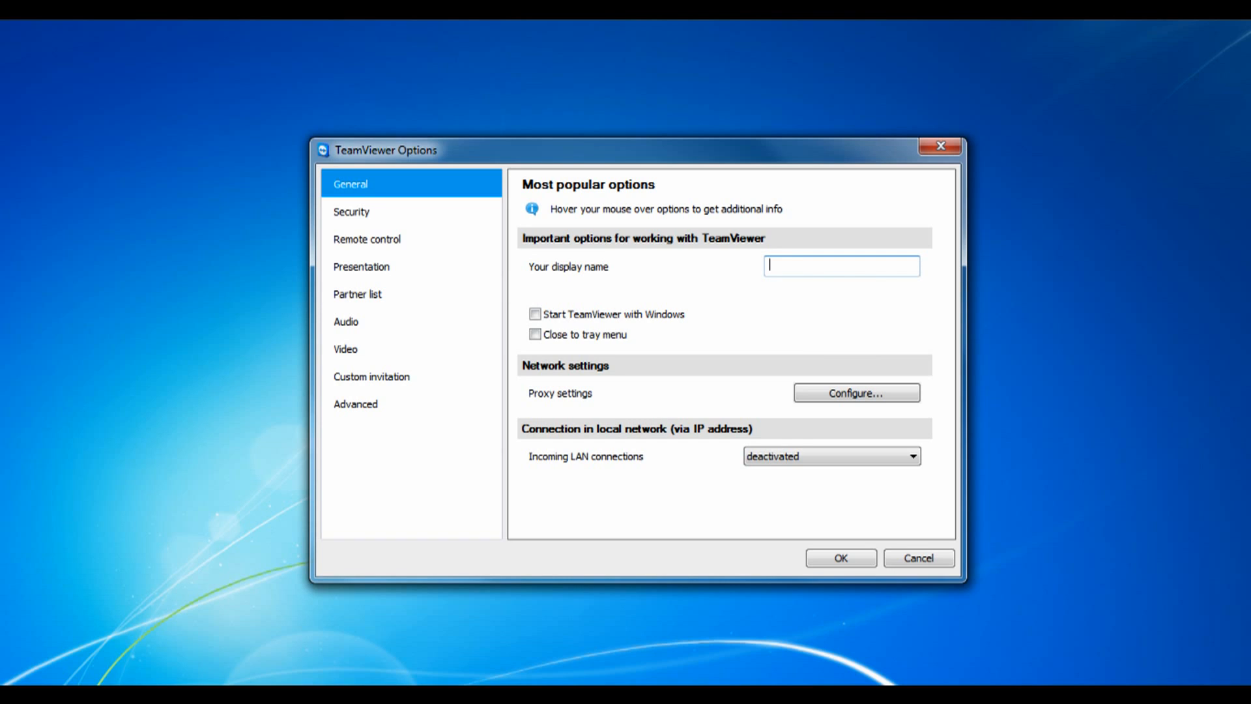
left_click(351, 211)
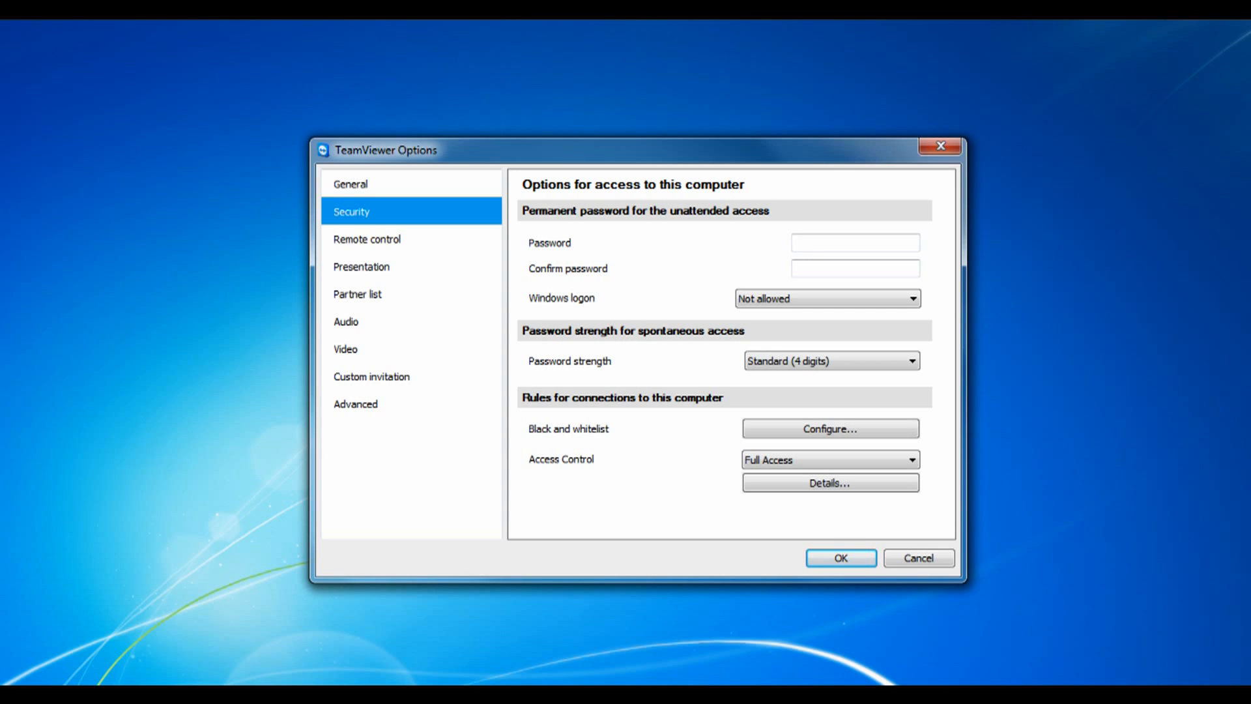
left_click(366, 238)
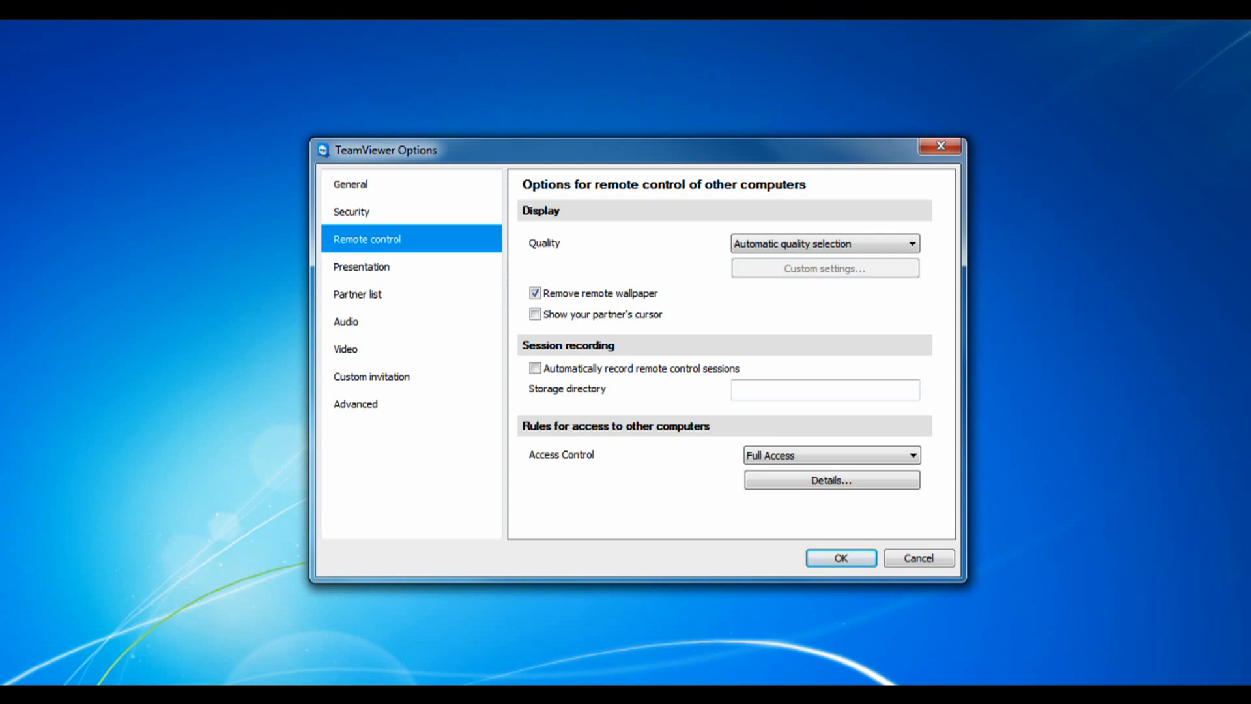
left_click(361, 266)
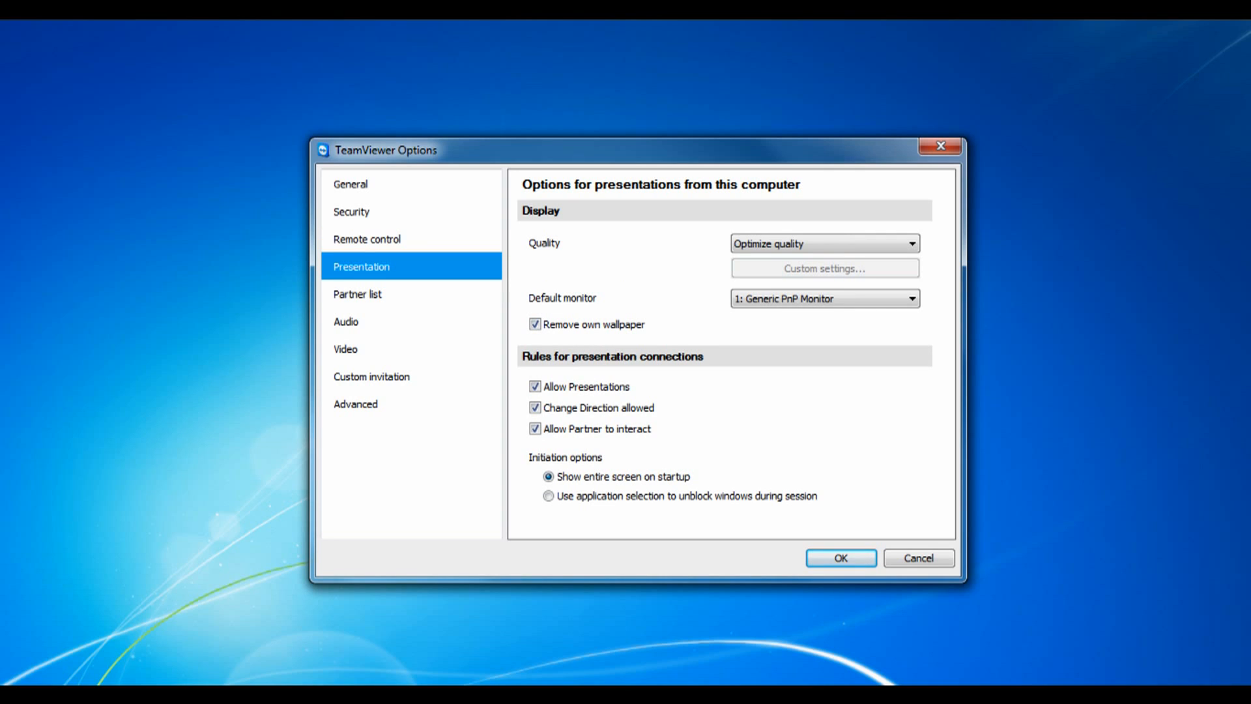
Review the Partner list, Audio, Video and Custom invitation pages, then close Options
left_click(357, 293)
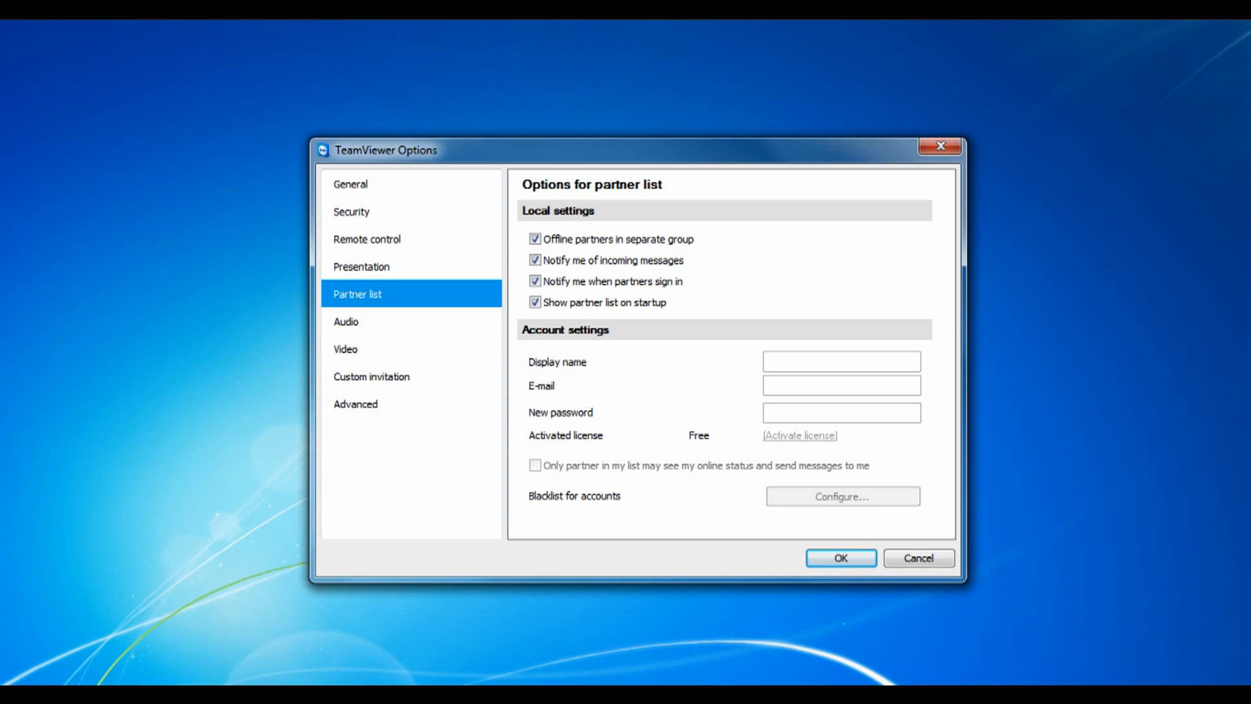
left_click(345, 322)
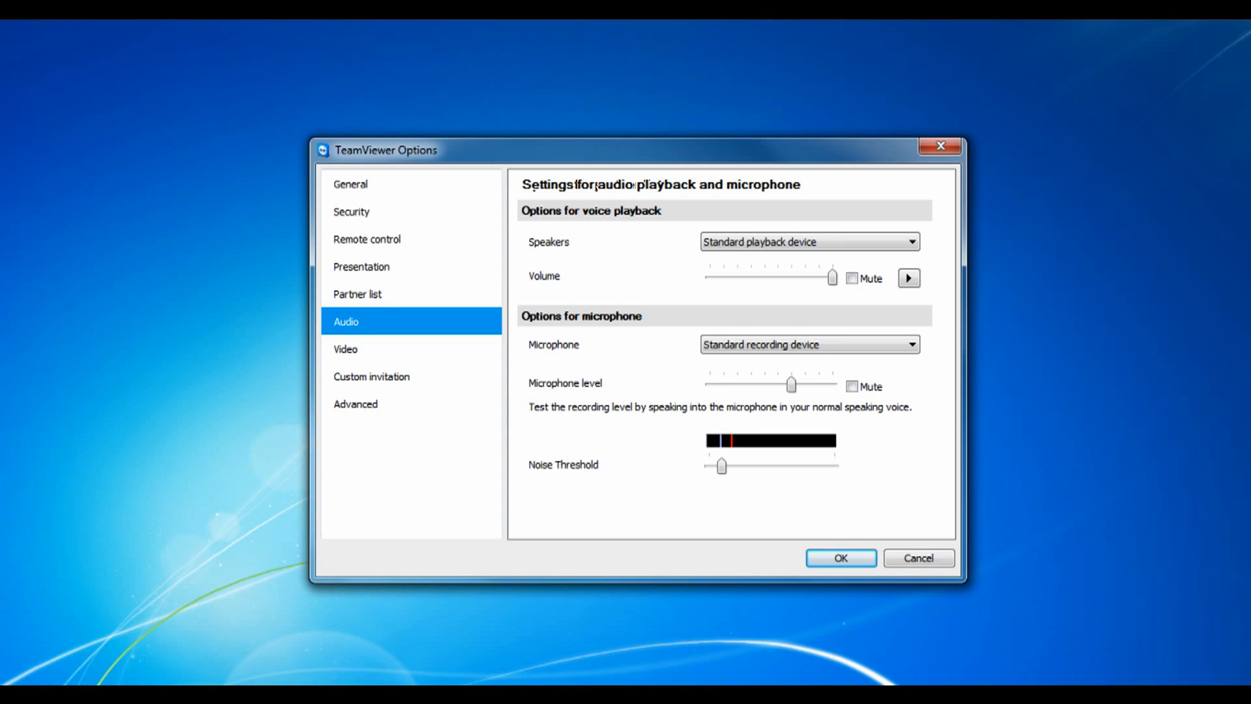
left_click(345, 349)
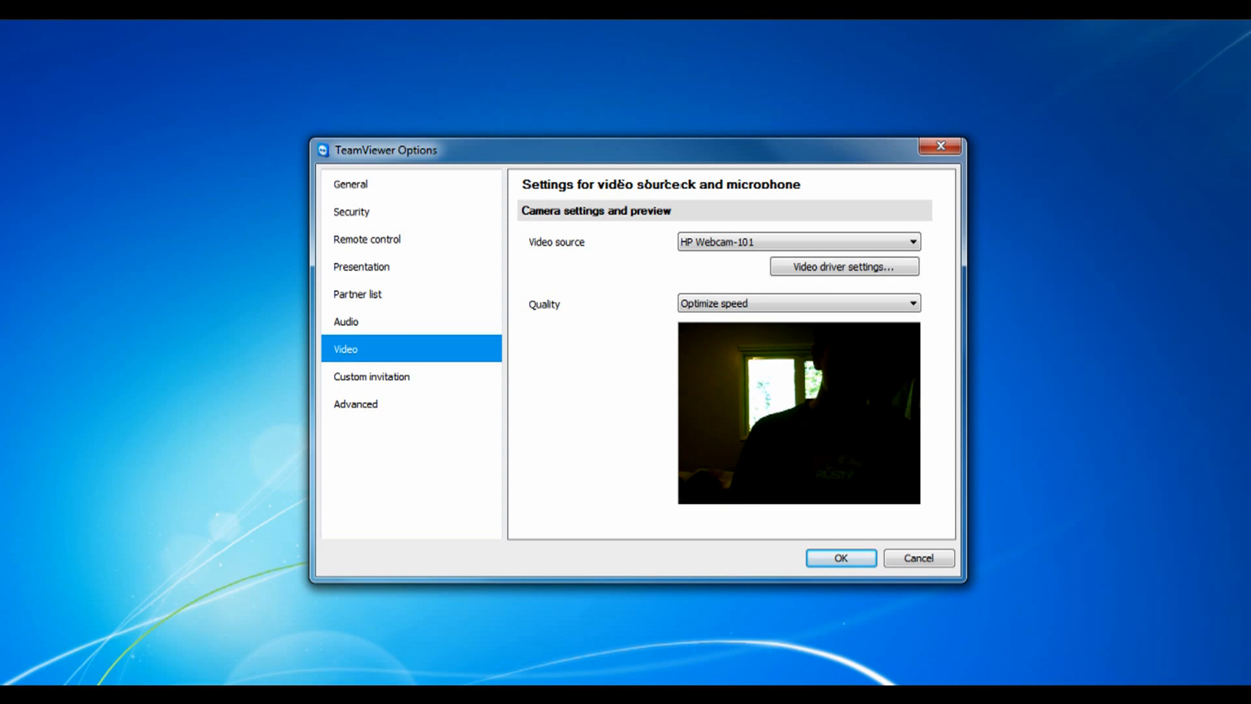
left_click(371, 376)
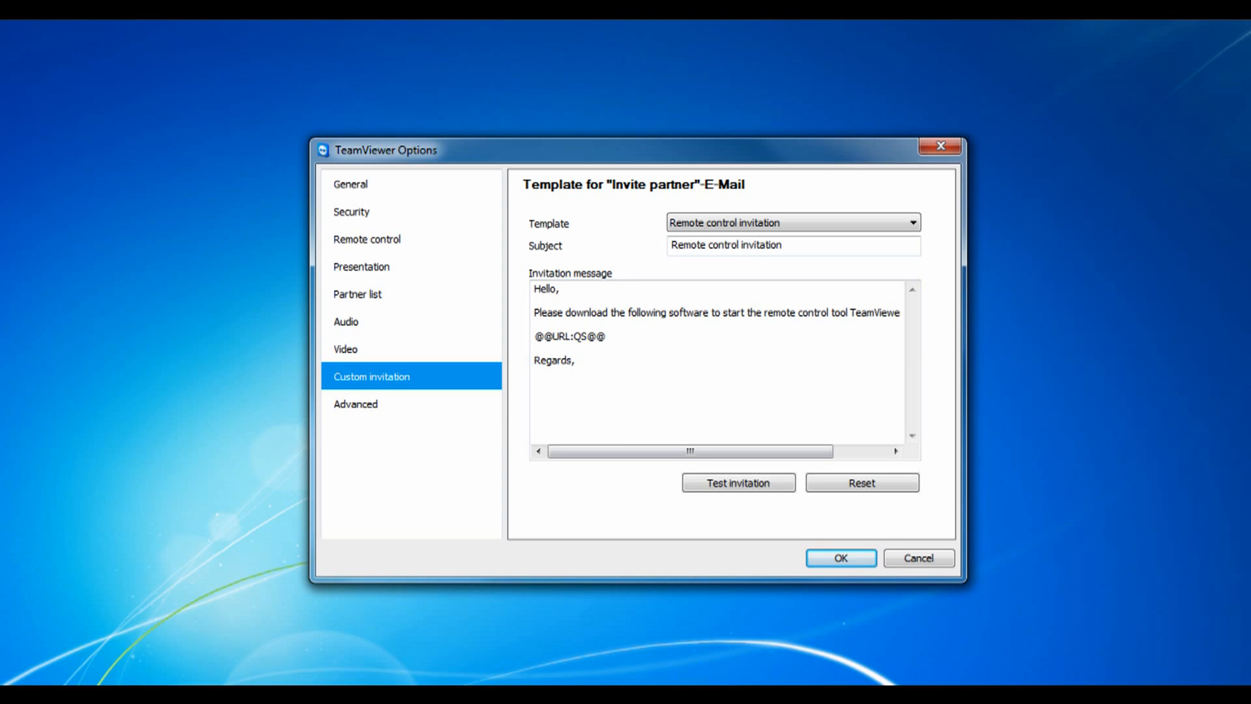
left_click(355, 403)
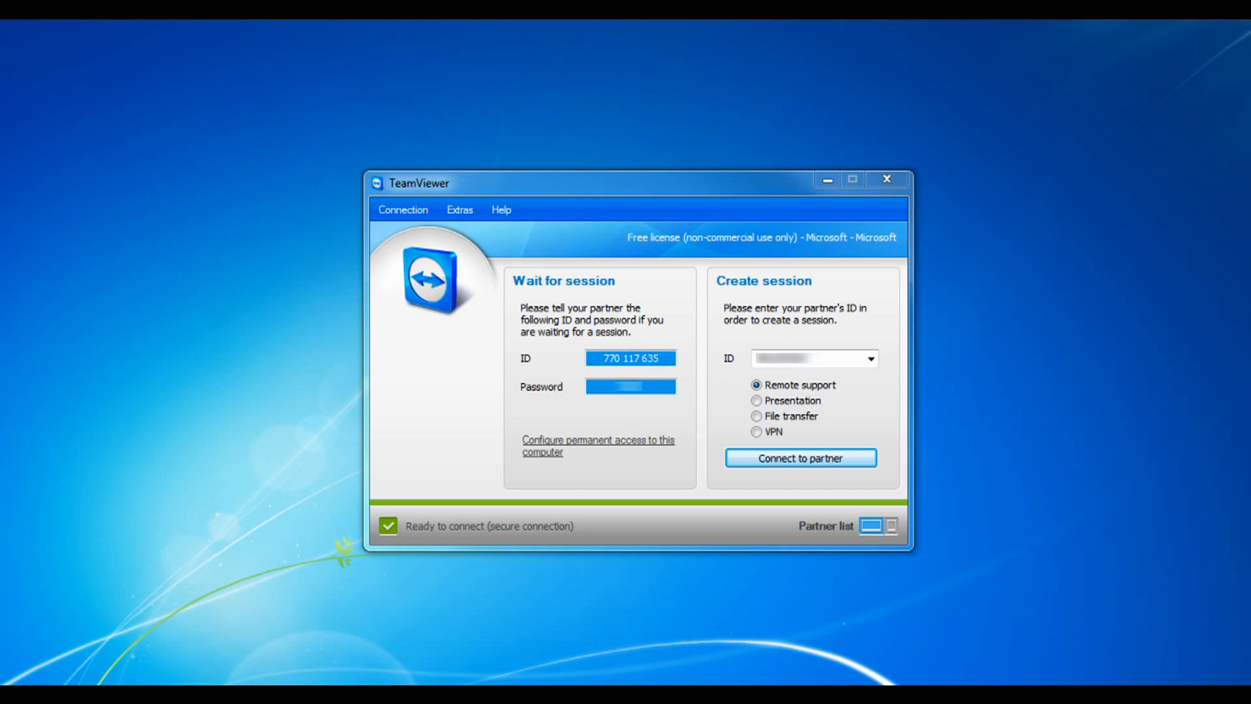
Sign in to the partner list with the account password
left_click(893, 525)
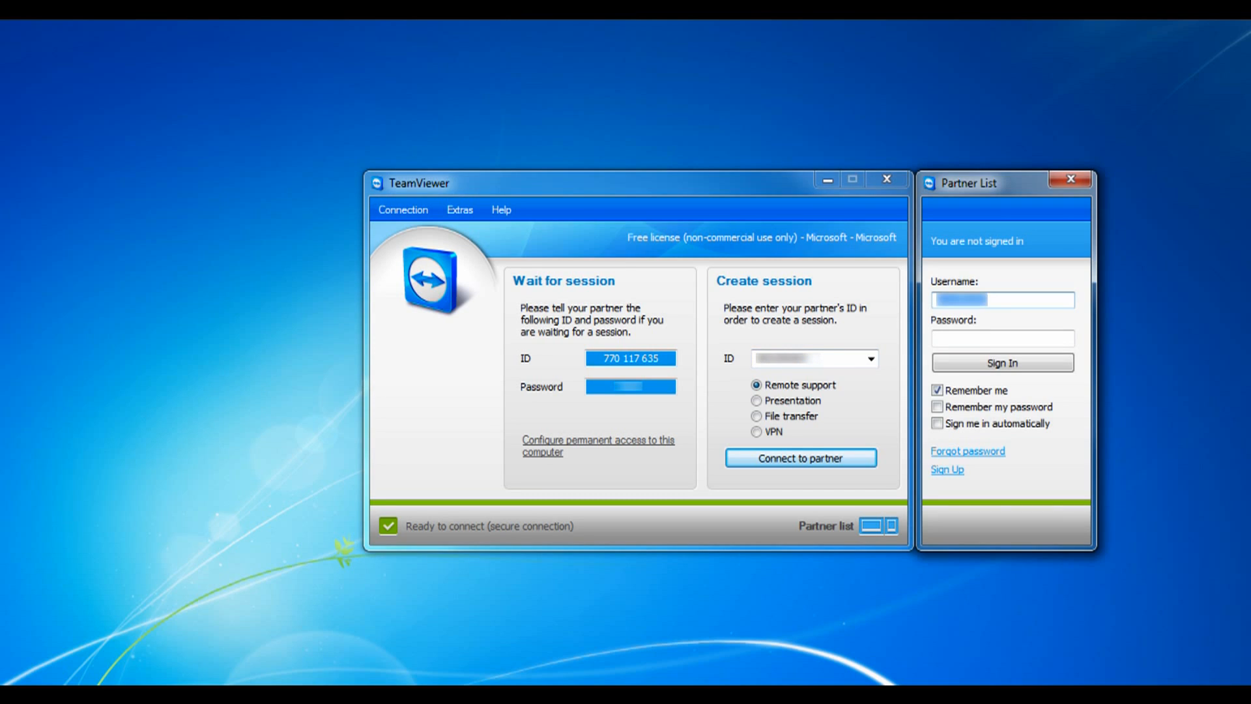
left_click(1002, 339)
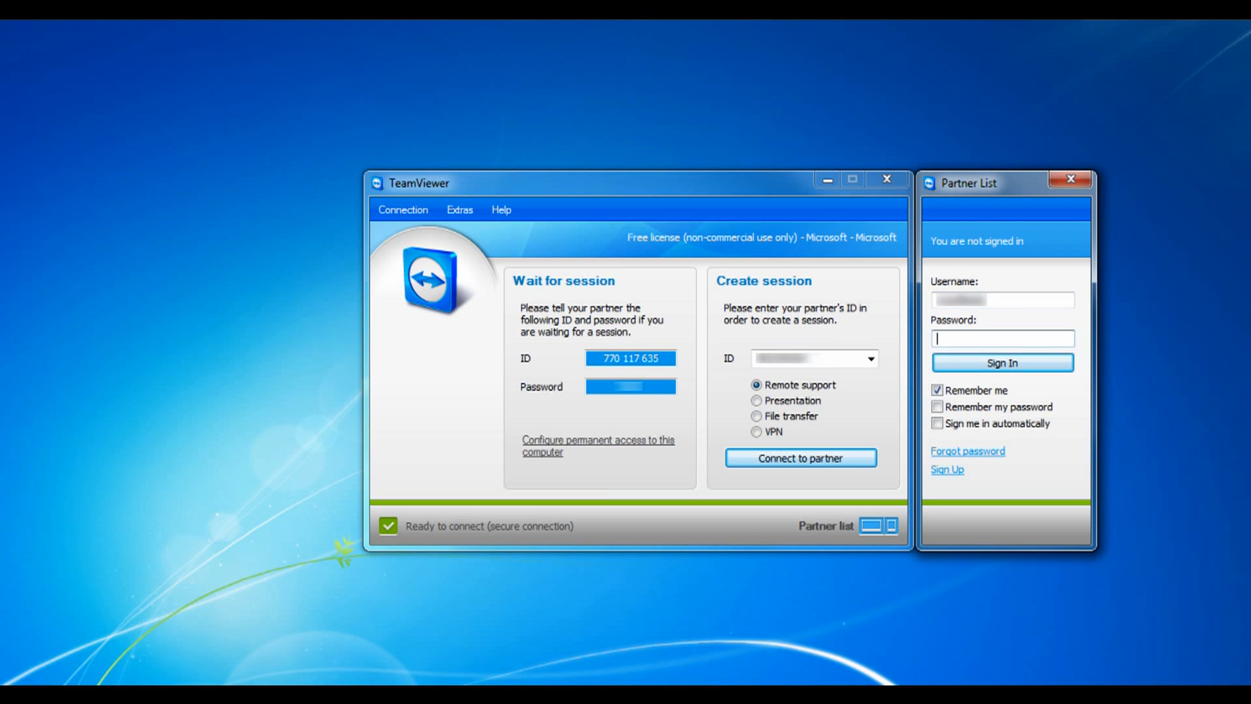
type("password")
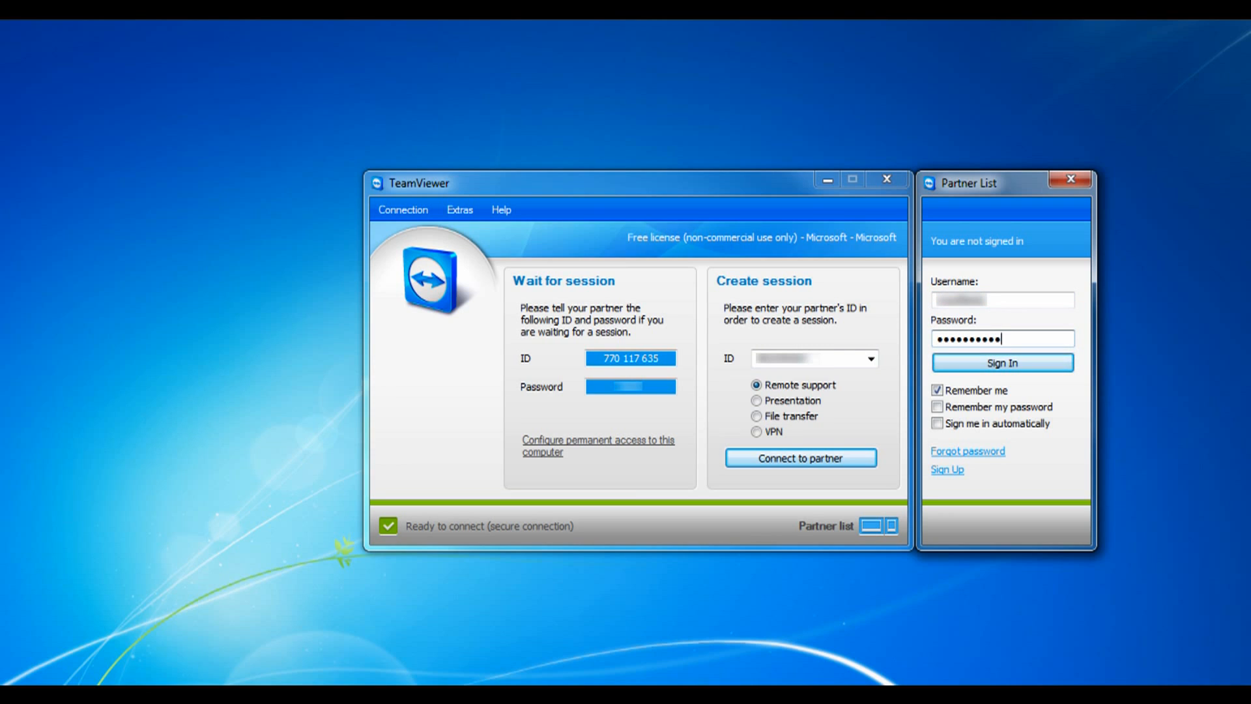
left_click(1001, 362)
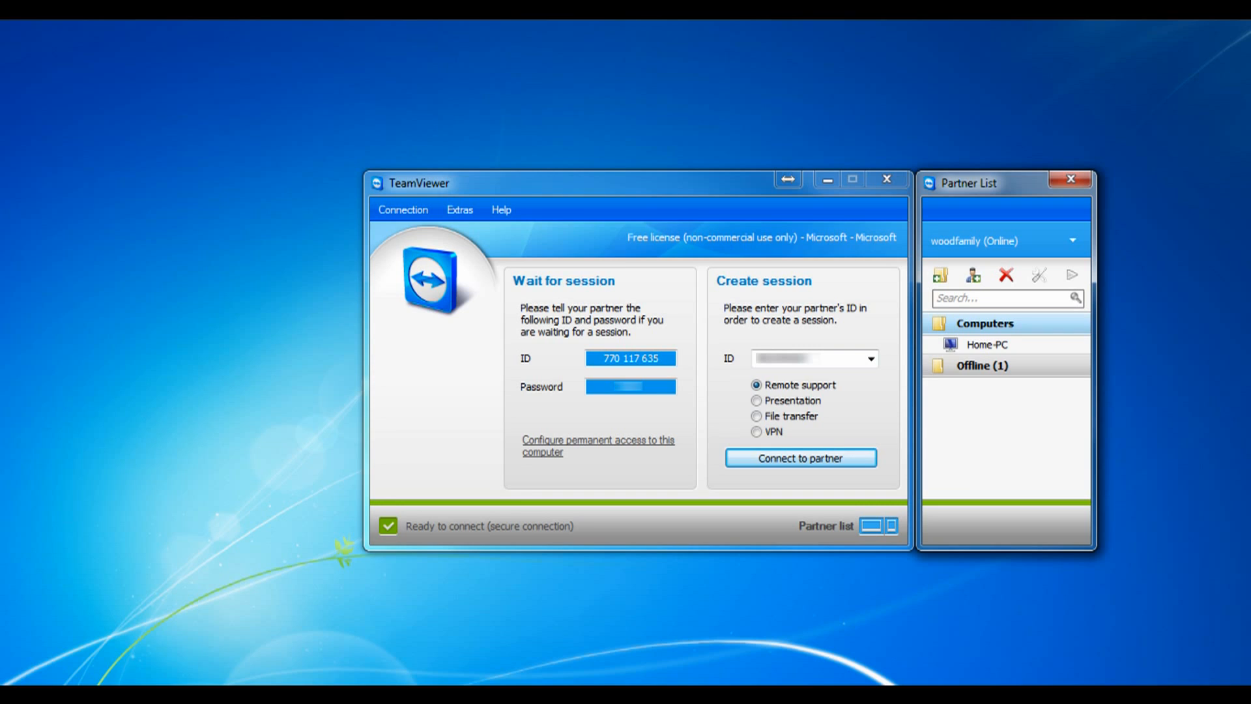
Expand the Offline group and select the Home-PC computer
left_click(983, 365)
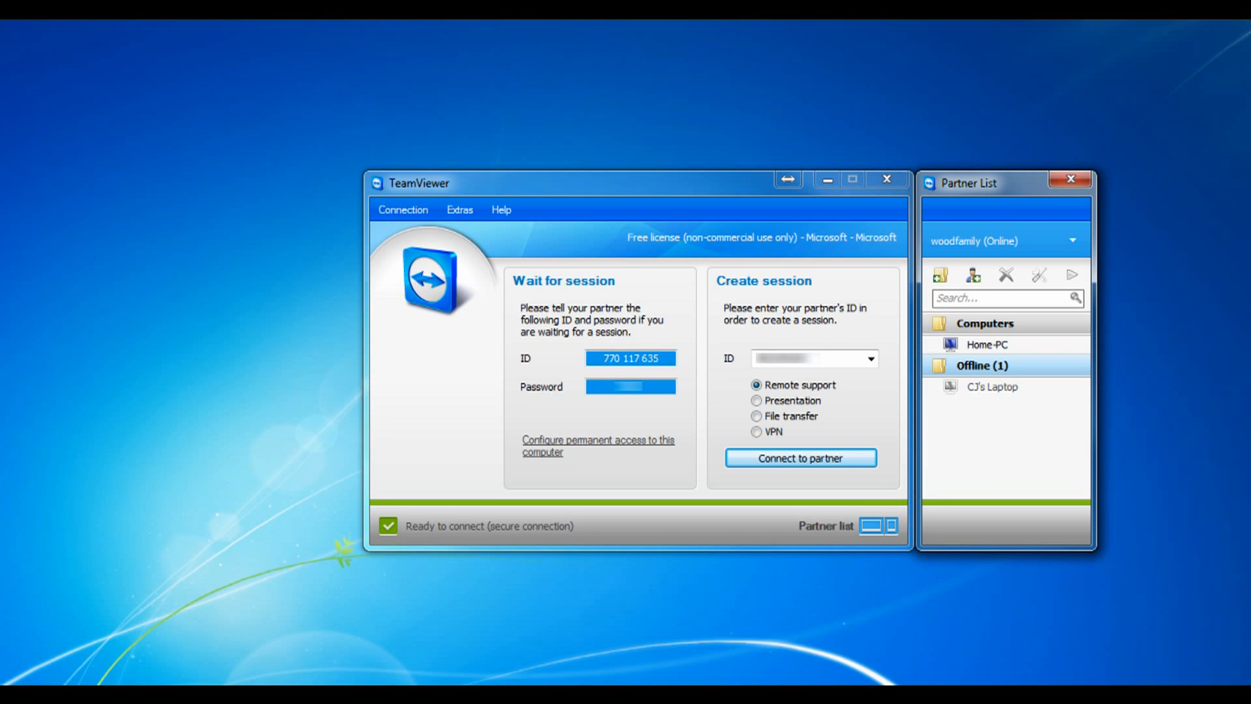
left_click(986, 344)
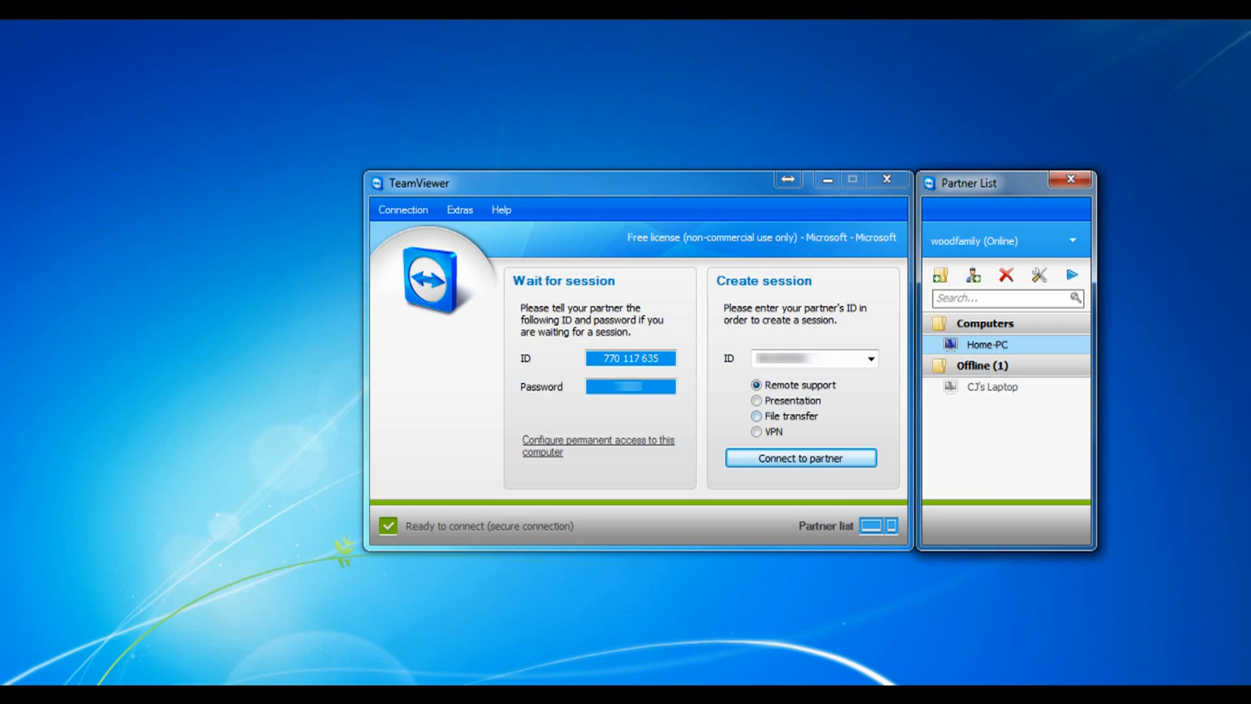
Connect to the remote machine, glance at the session Extras menu, and start a file transfer
left_click(801, 457)
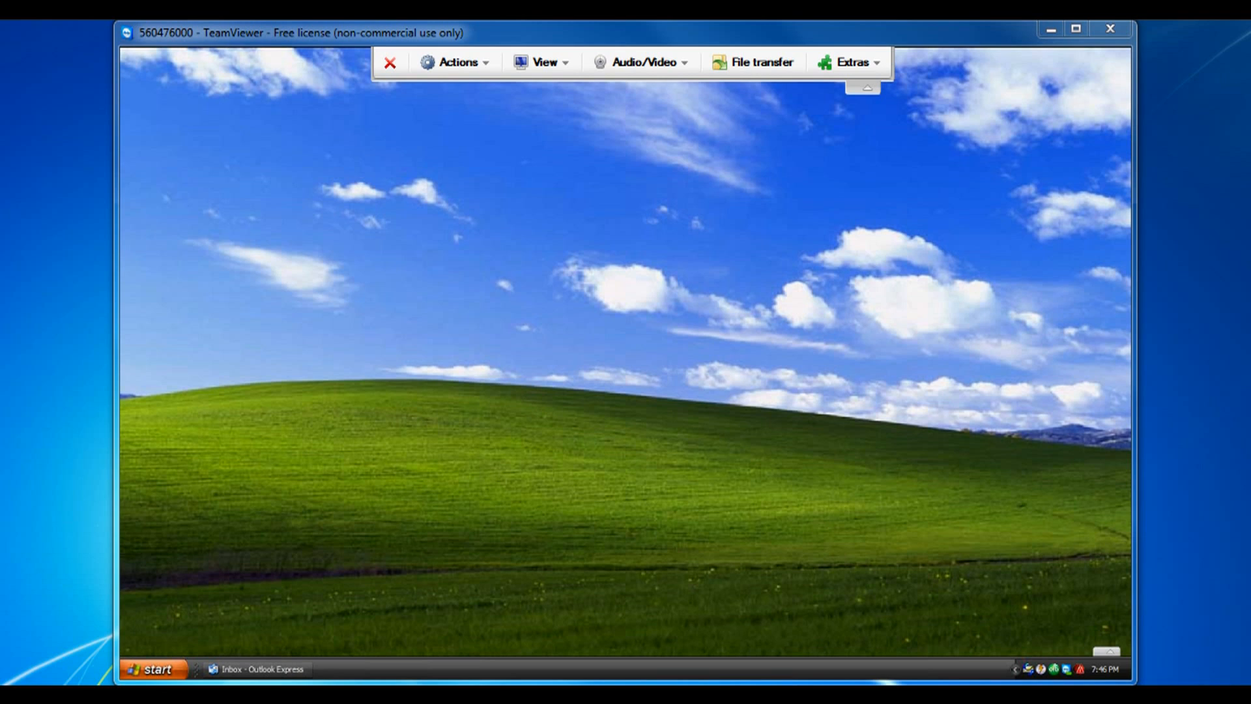
left_click(848, 63)
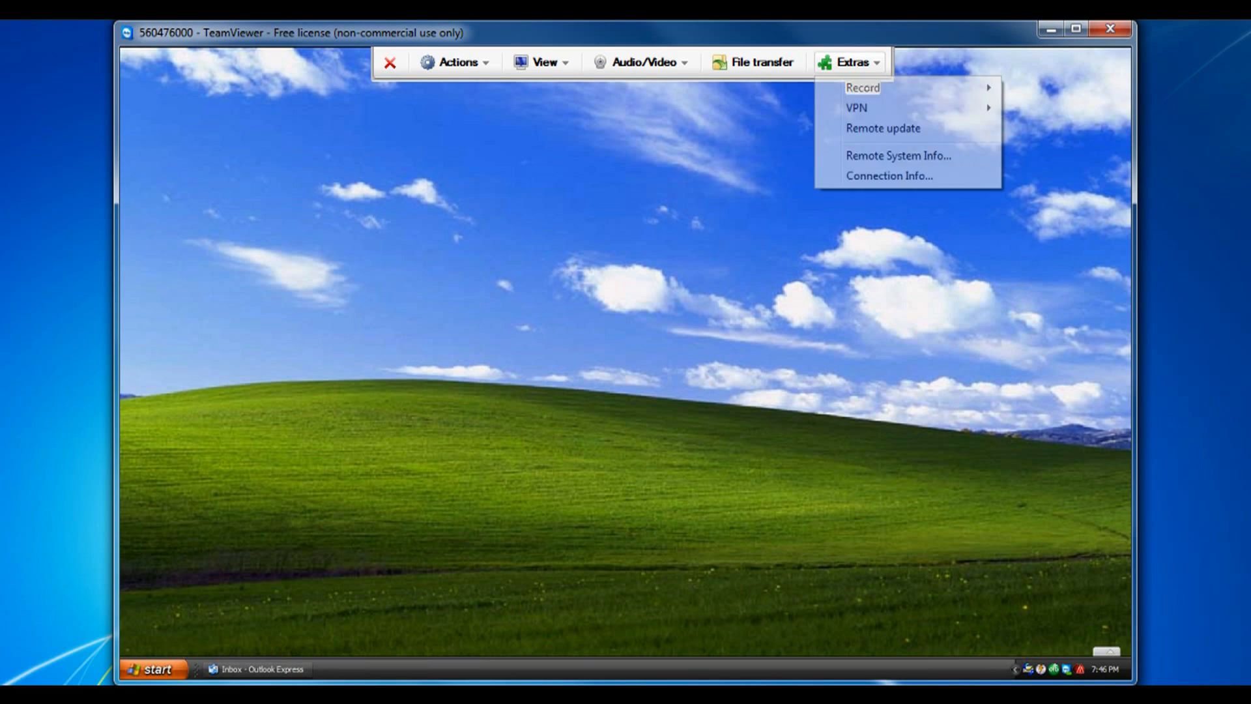
mouse_move(862, 88)
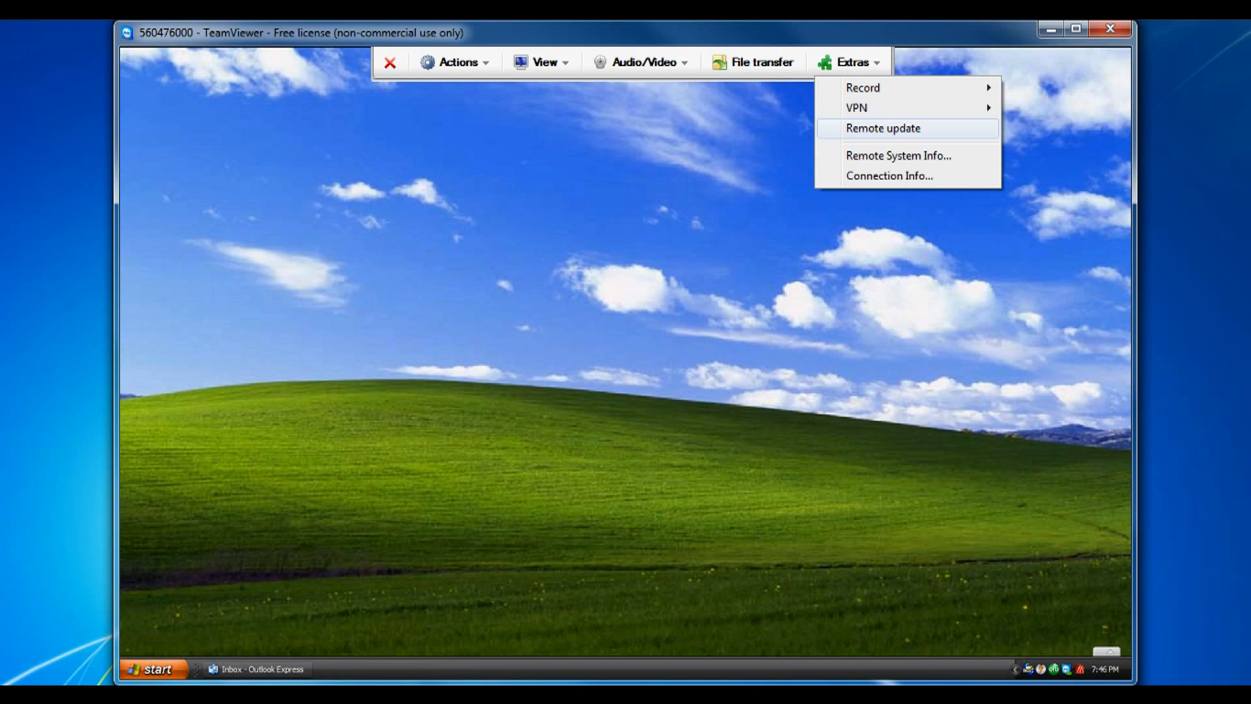
left_click(847, 61)
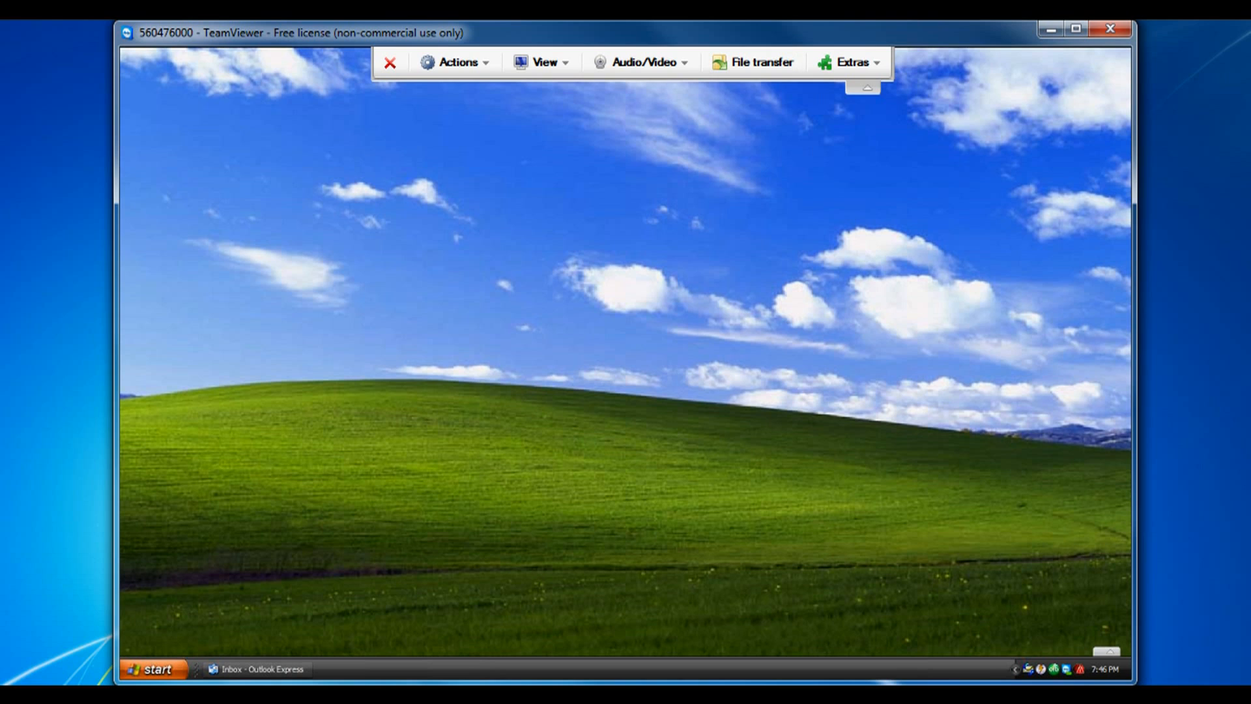
left_click(754, 62)
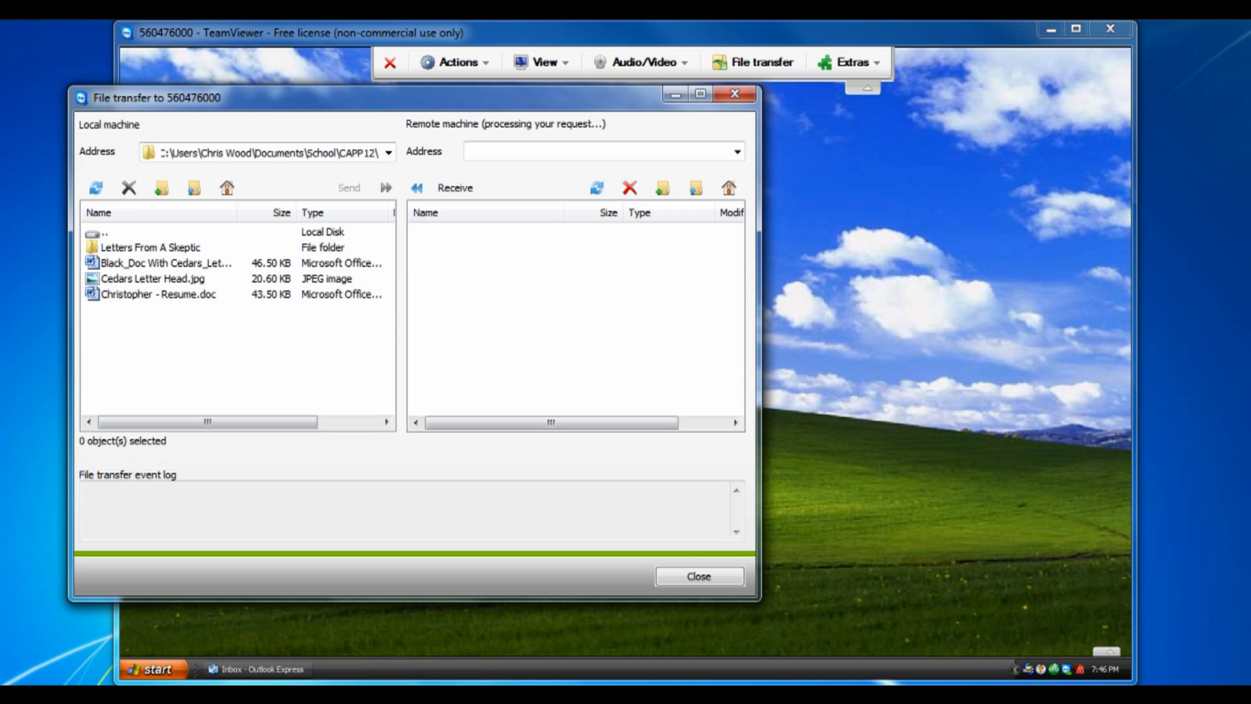
Close the file transfer window and browse the Audio/Video, View and Actions session menus
left_click(697, 576)
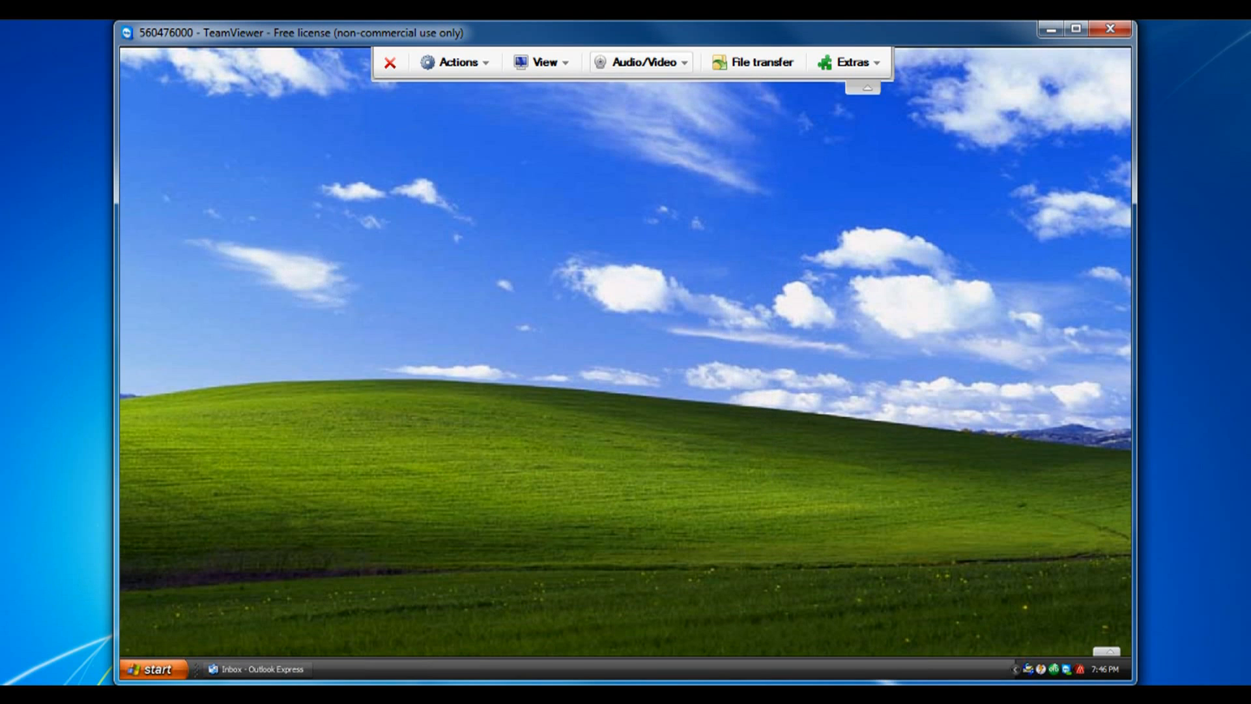
left_click(642, 62)
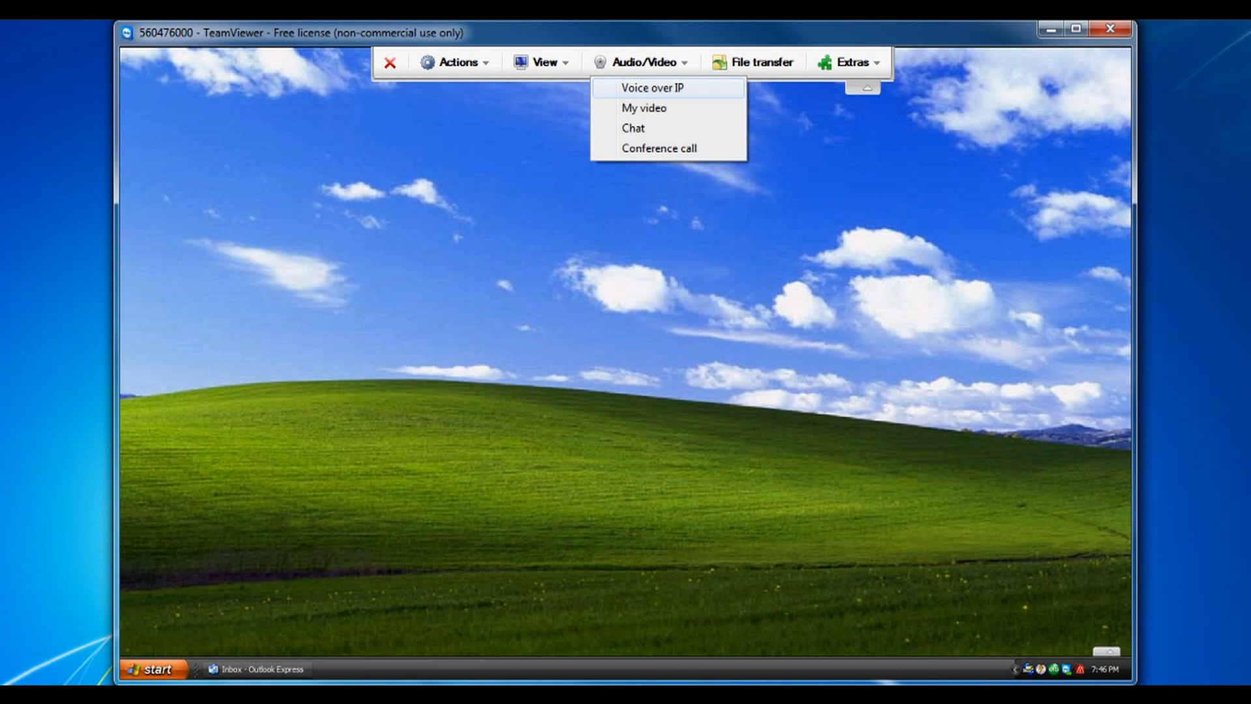
left_click(542, 63)
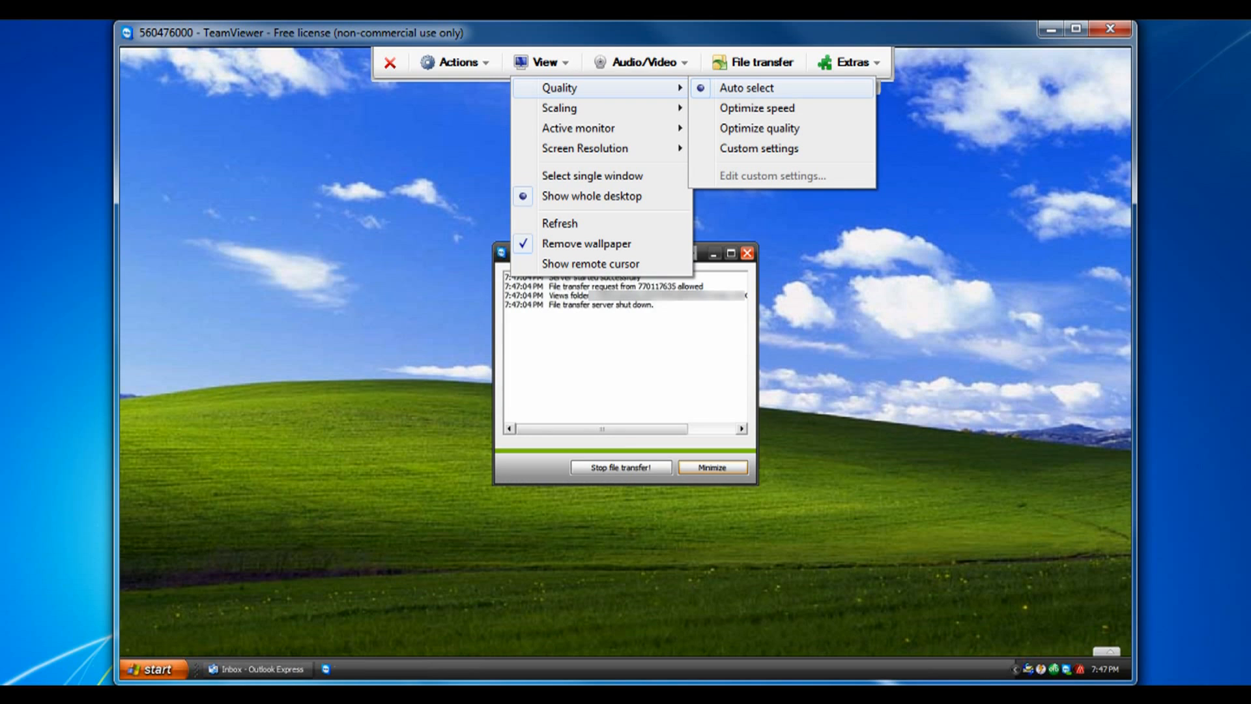
left_click(643, 62)
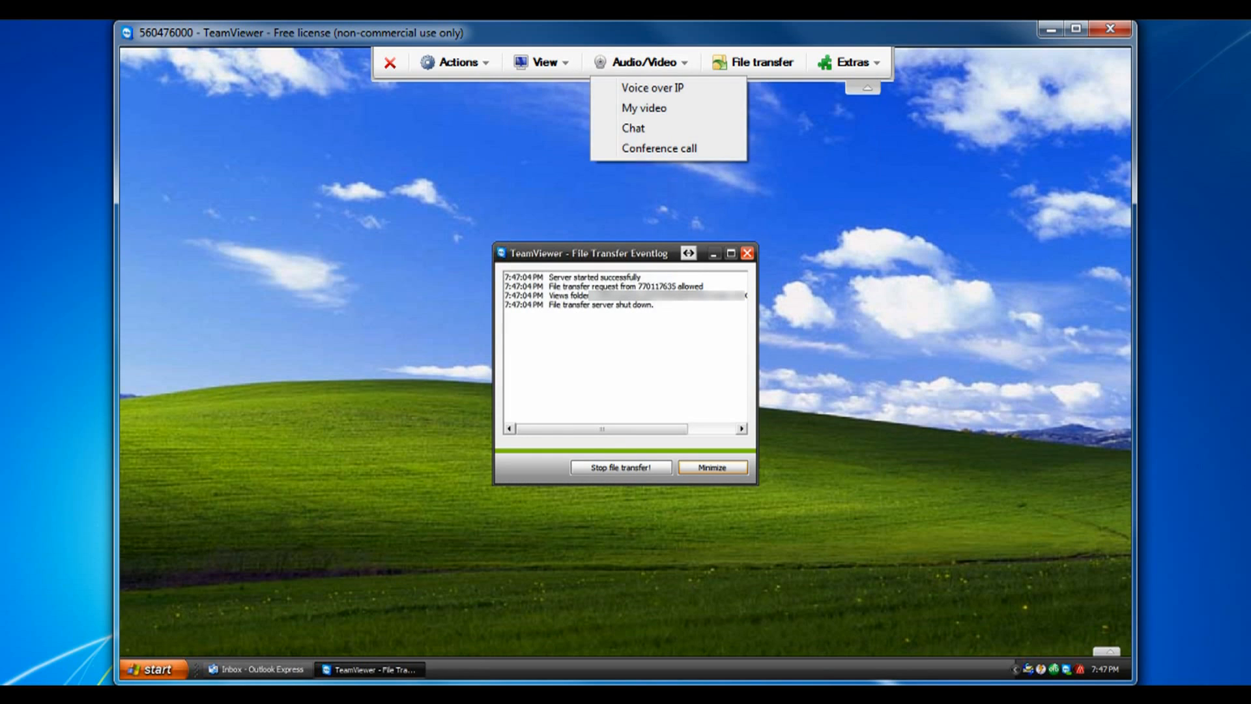
left_click(456, 62)
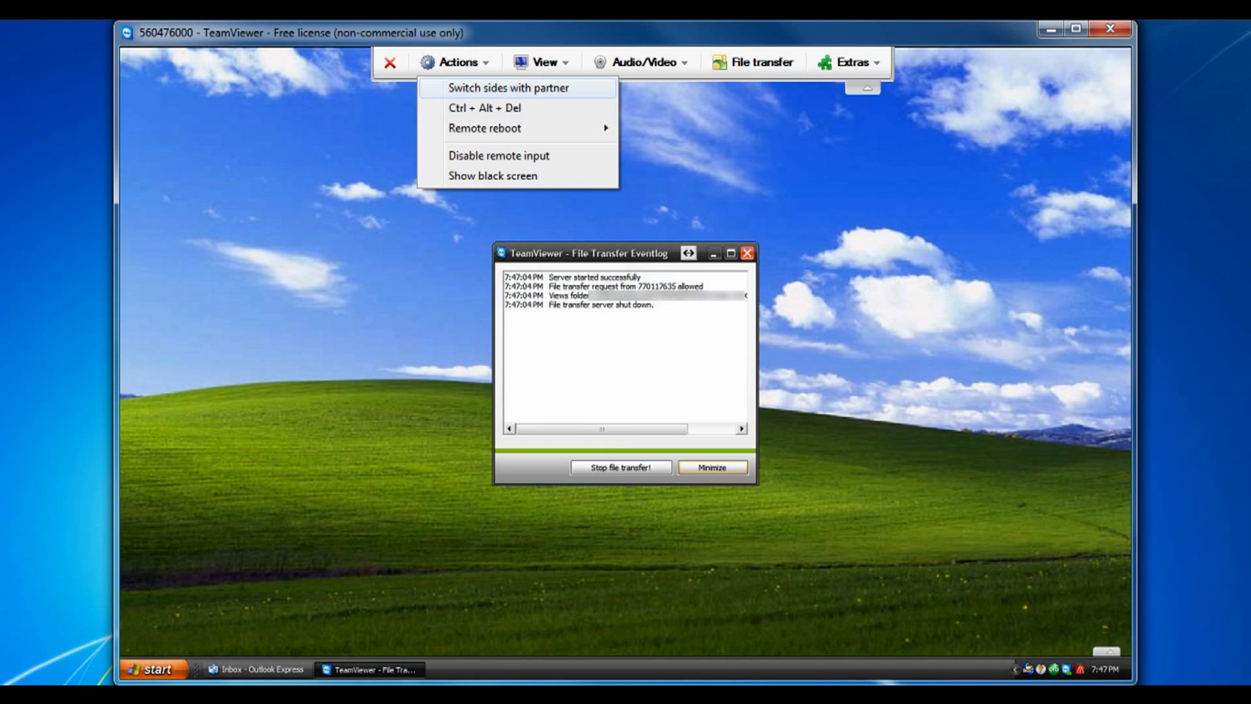
mouse_move(485, 128)
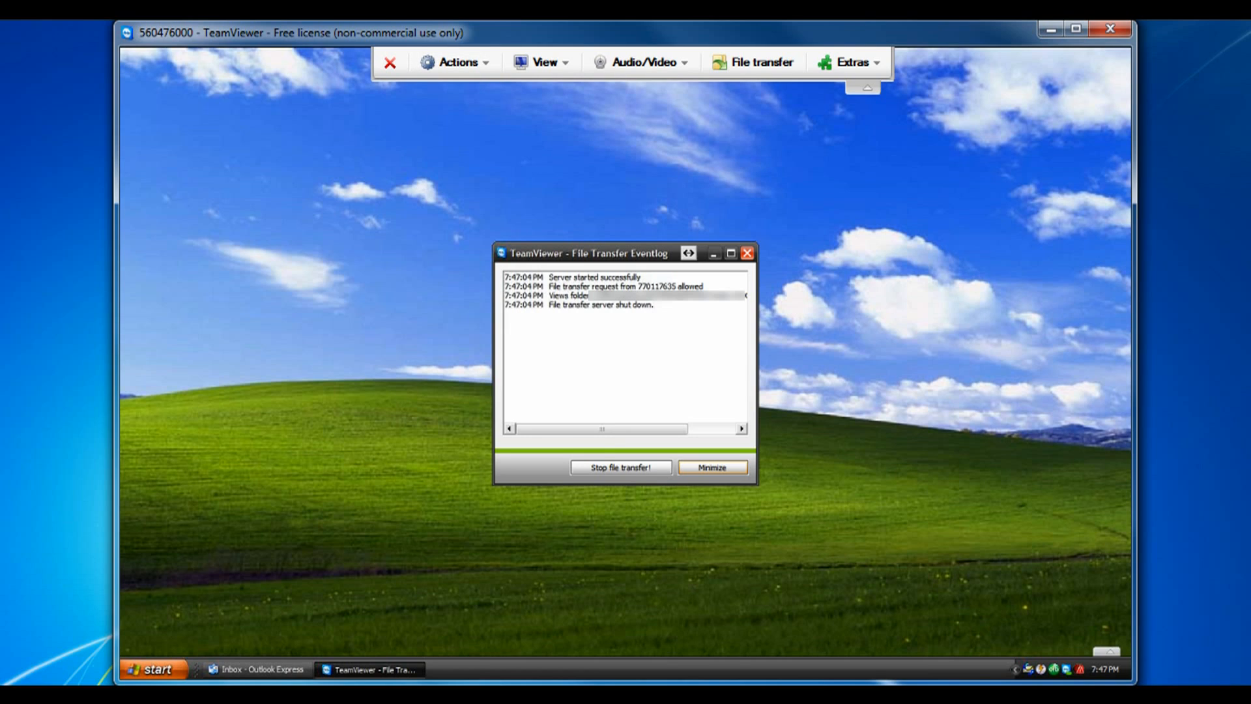
Close the File Transfer Eventlog on the remote Windows XP desktop
left_click(748, 253)
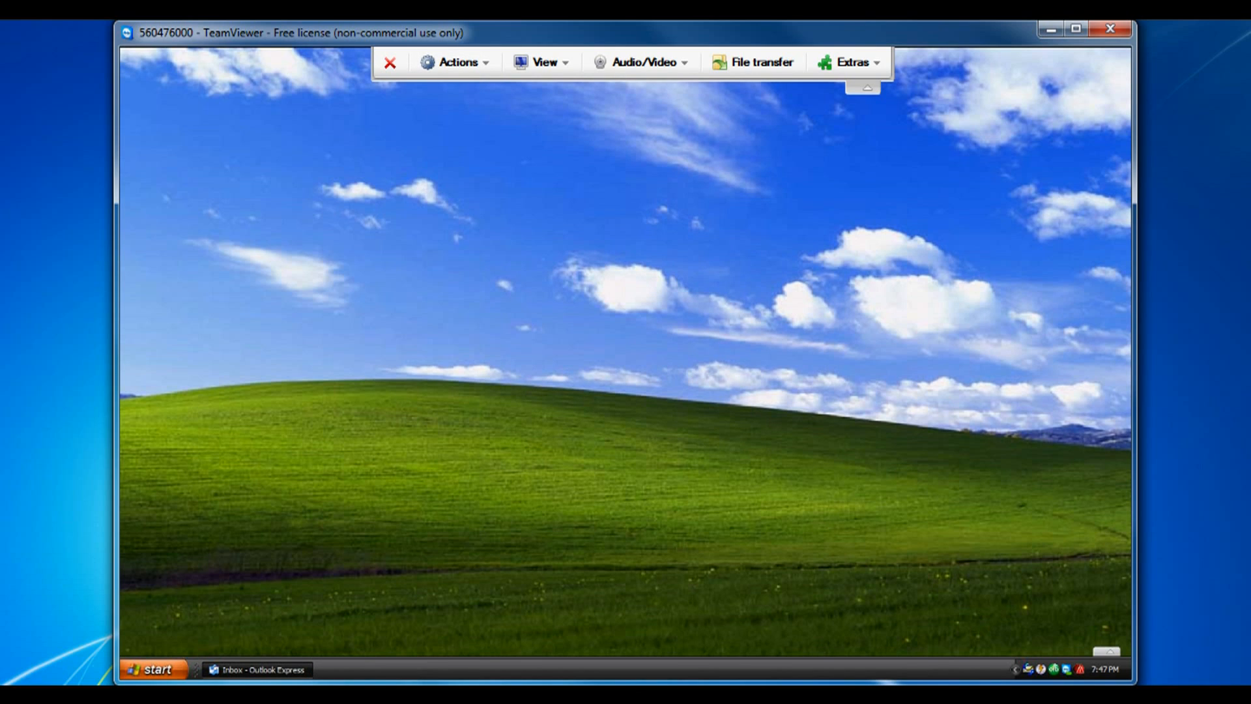
left_click(150, 669)
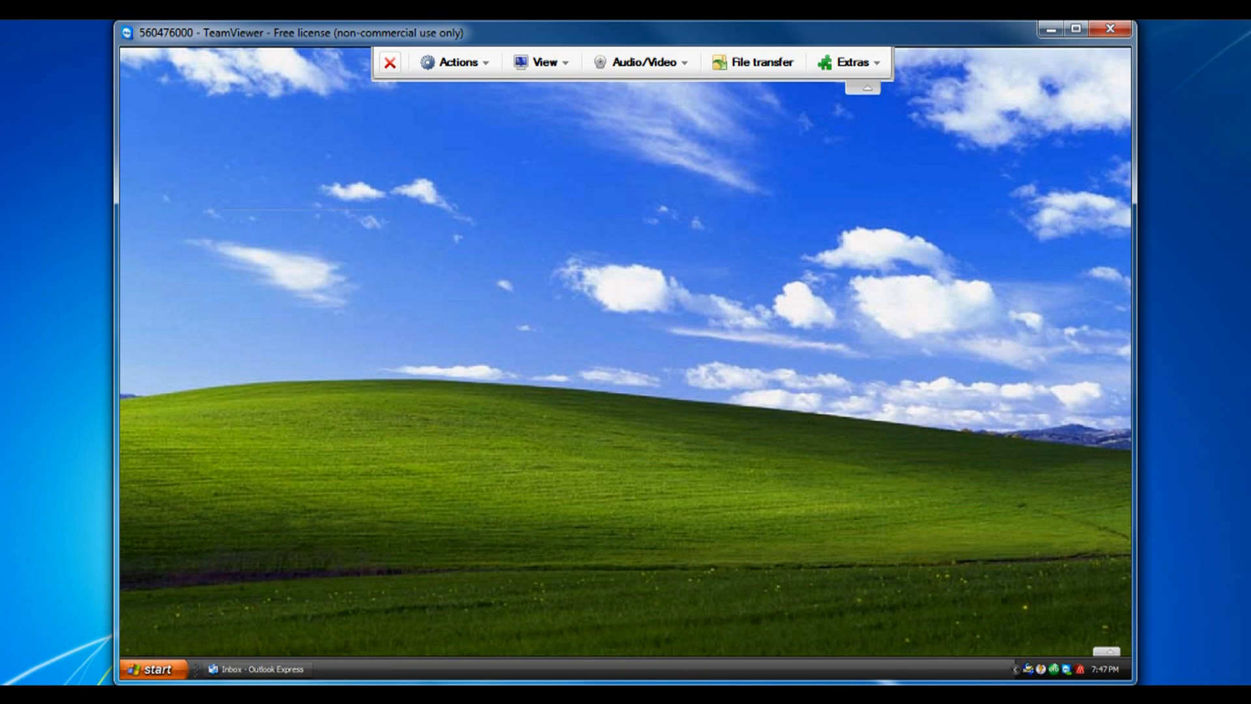
End the remote session and dismiss the sponsored session notice
left_click(390, 63)
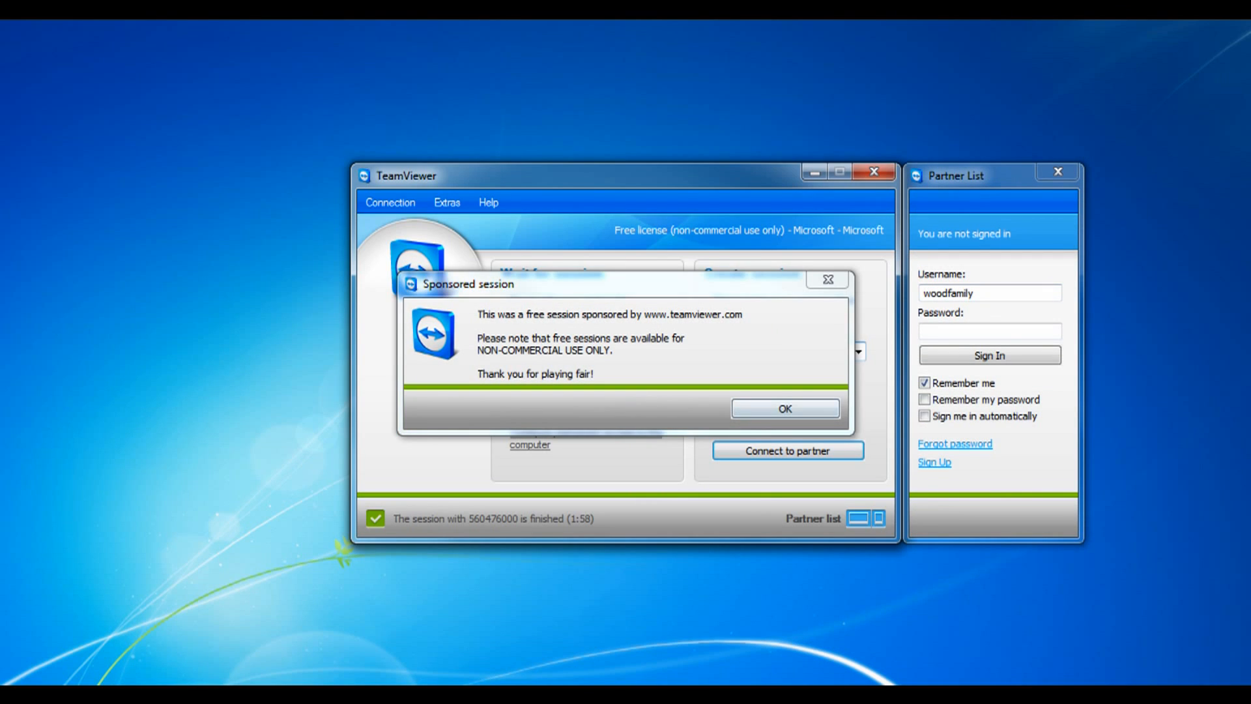
left_click(783, 407)
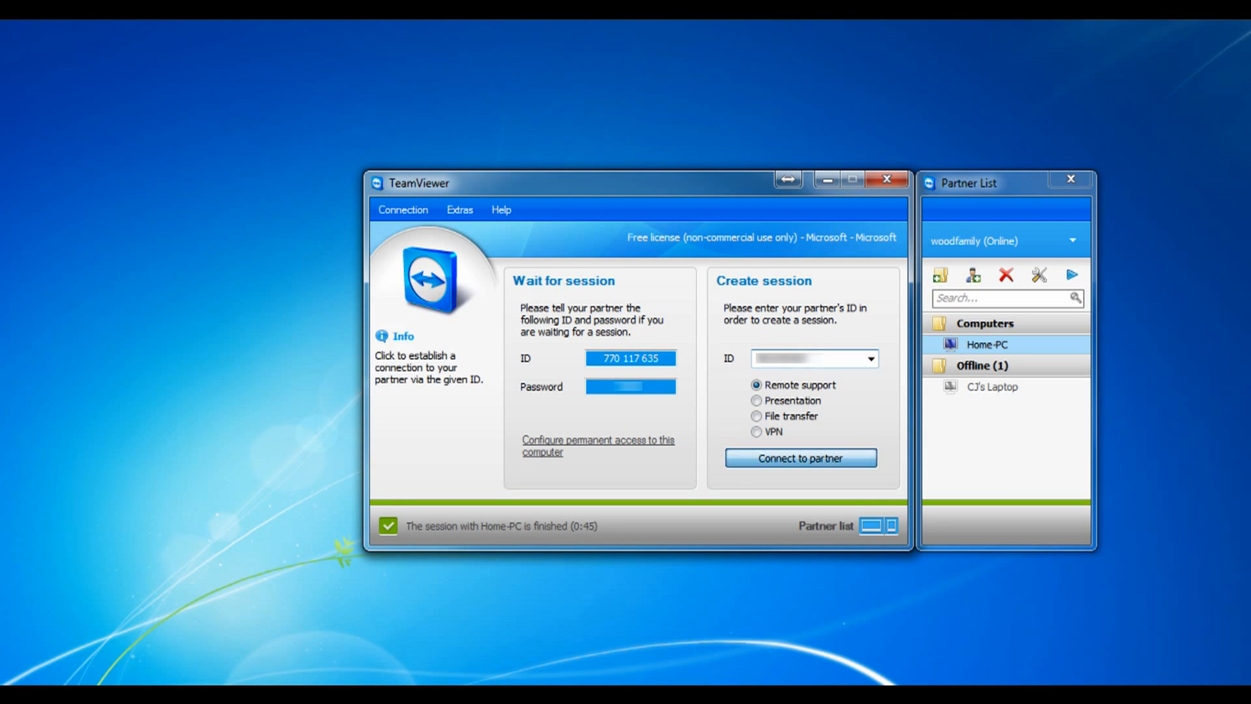
Connect to Home-PC by partner ID and log on with the session password
left_click(800, 458)
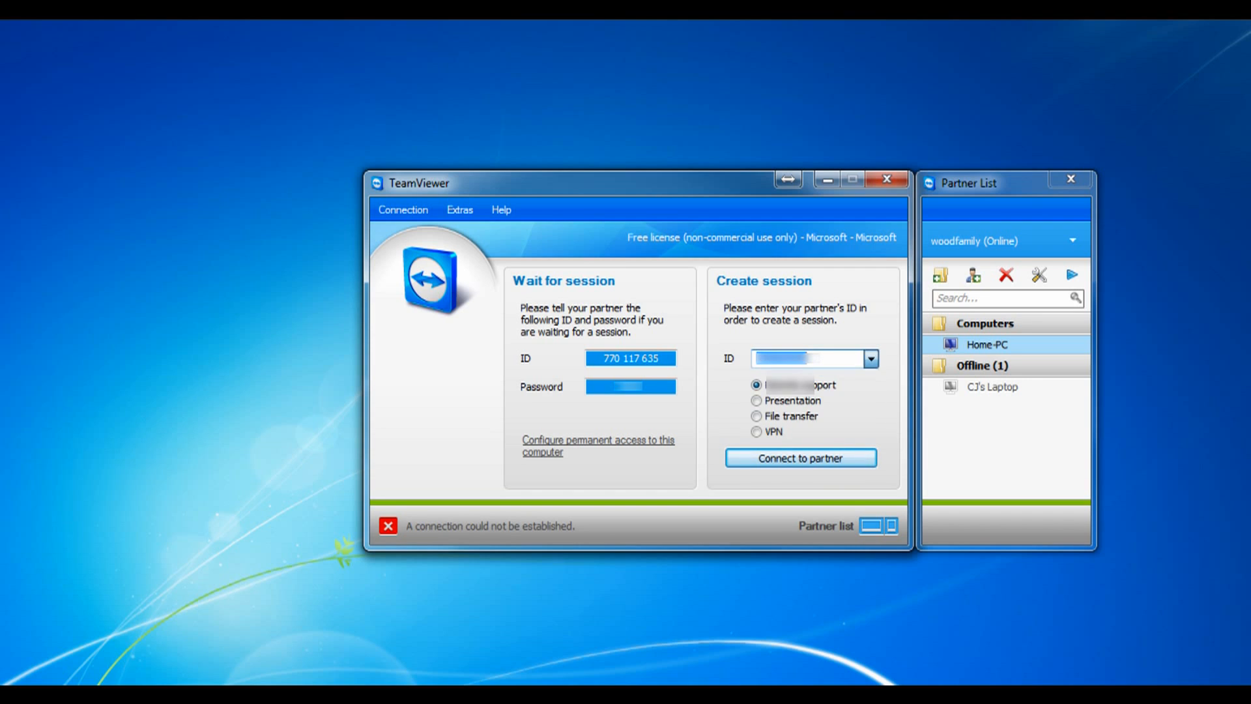
left_click(799, 458)
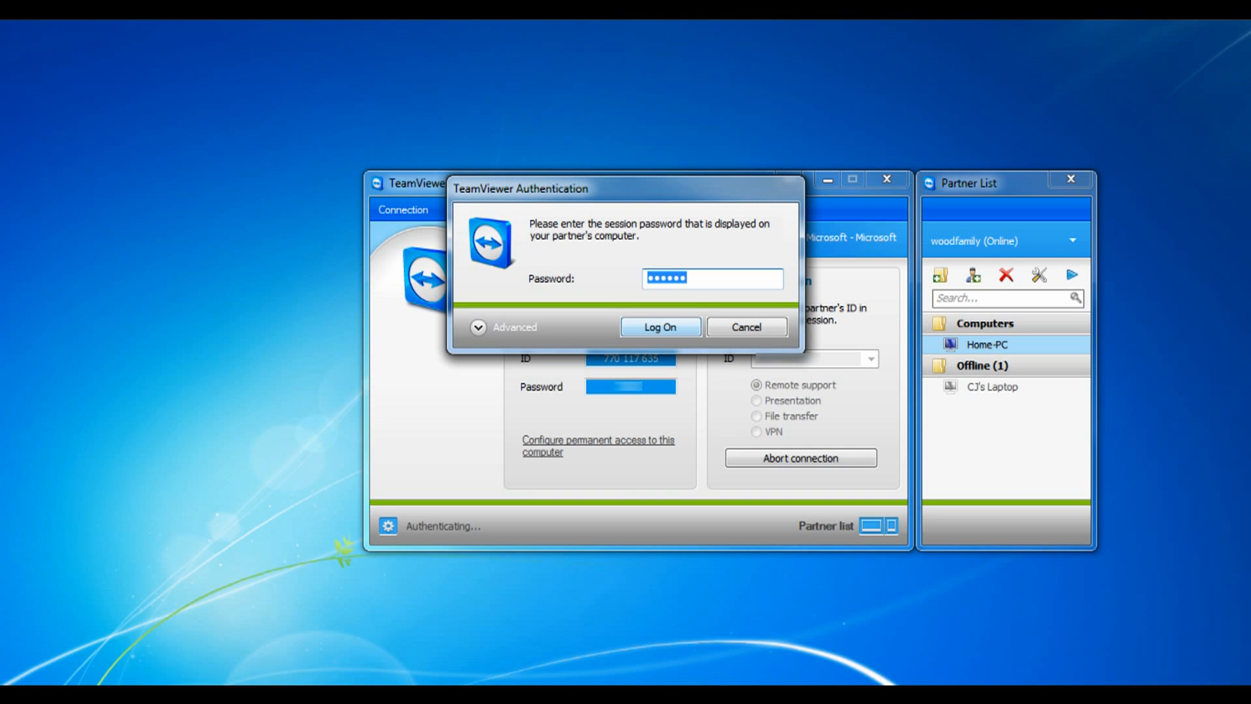
left_click(659, 327)
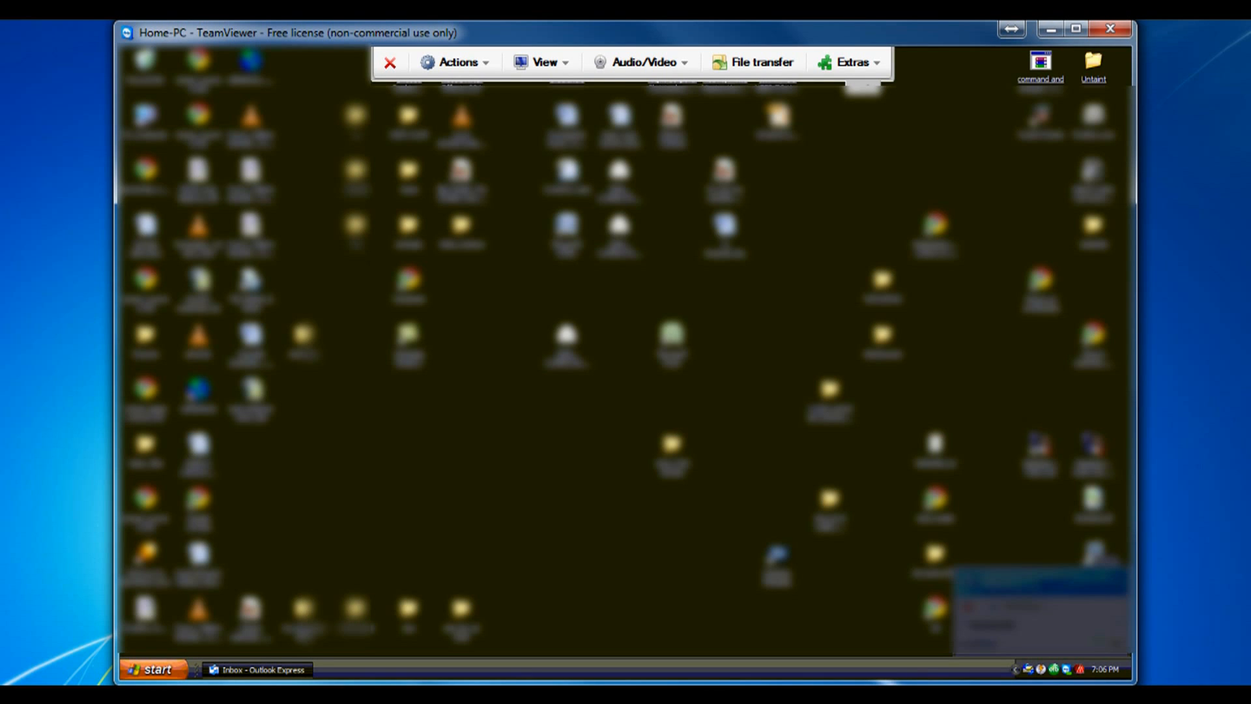